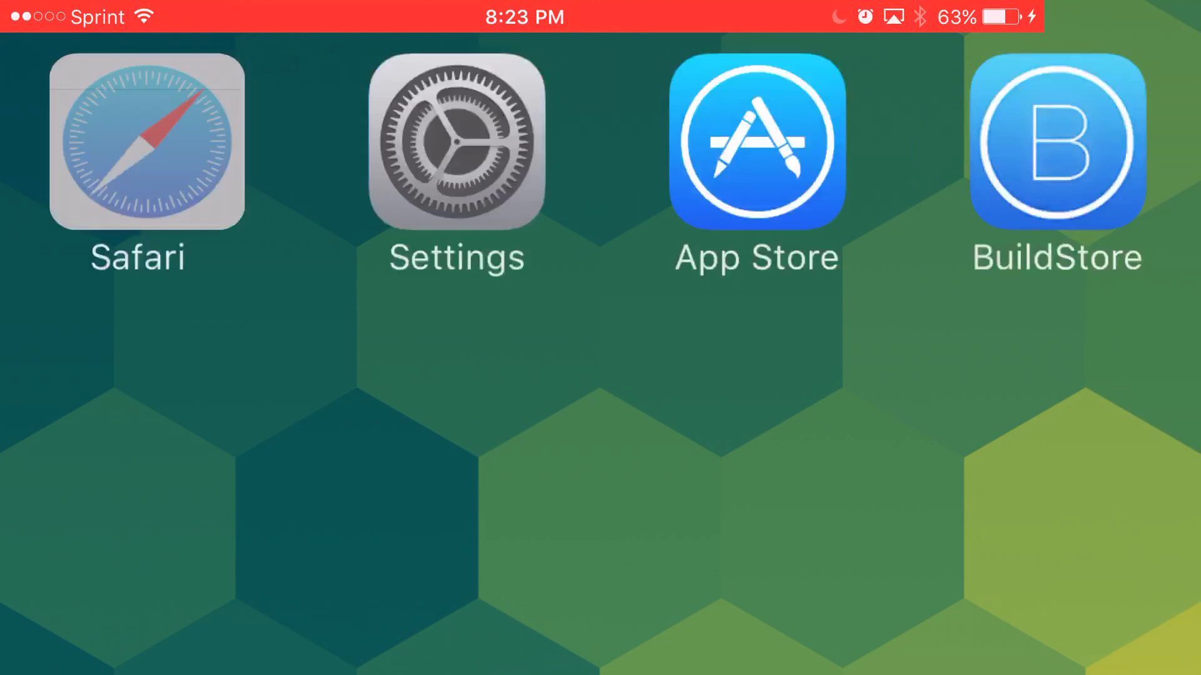
Launch Safari and switch to the Apps listing on iemulators.com
{"action": "left_click", "coordinate": [145, 147]}
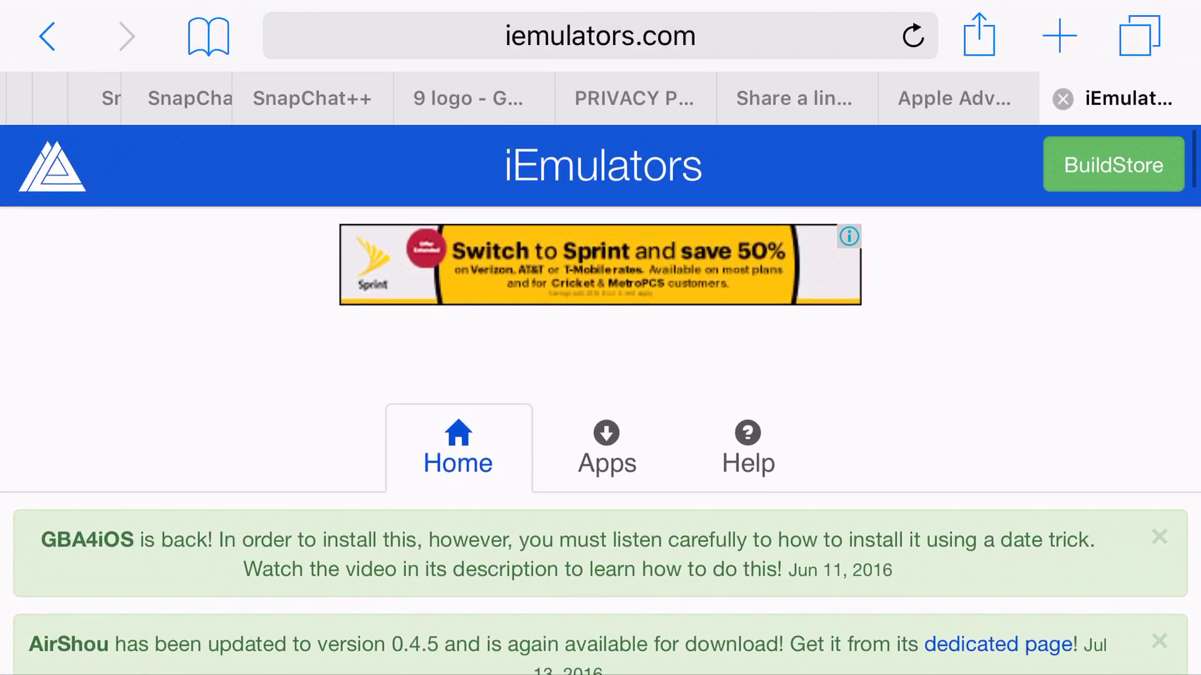
{"action": "left_click", "coordinate": [607, 447]}
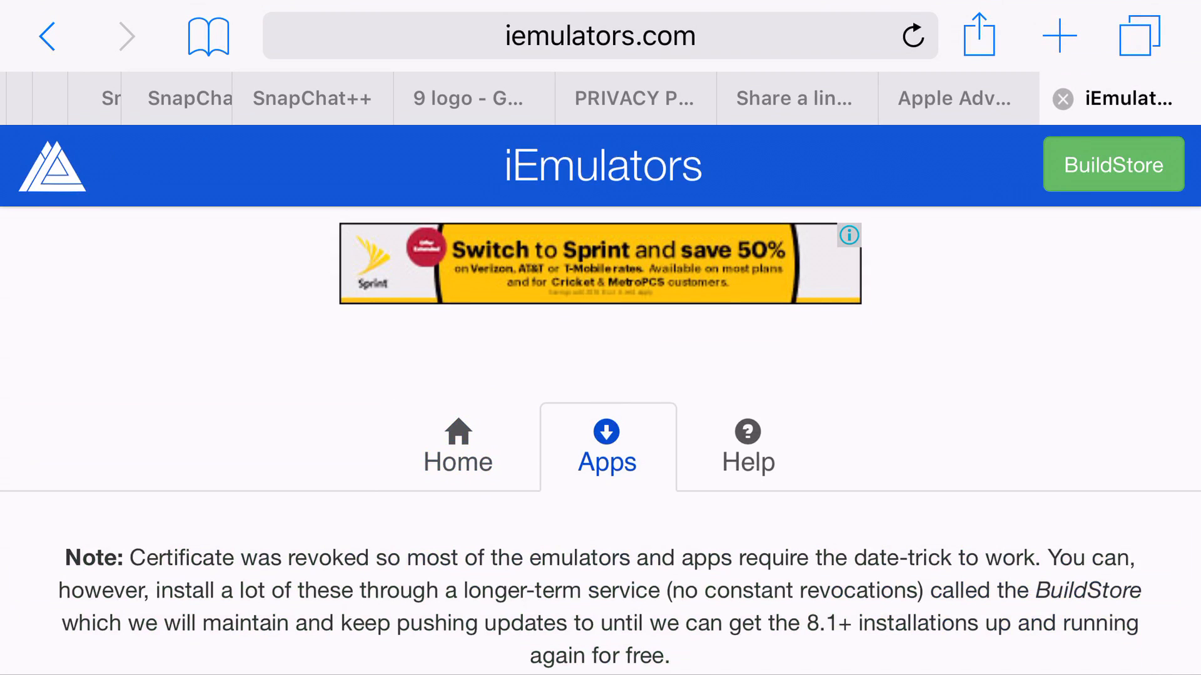
Scroll the app list to locate Provenance and reach its detail page (v2.2.6, iOS 8+)
{"action": "scroll", "scroll_direction": "down", "scroll_amount": 3}
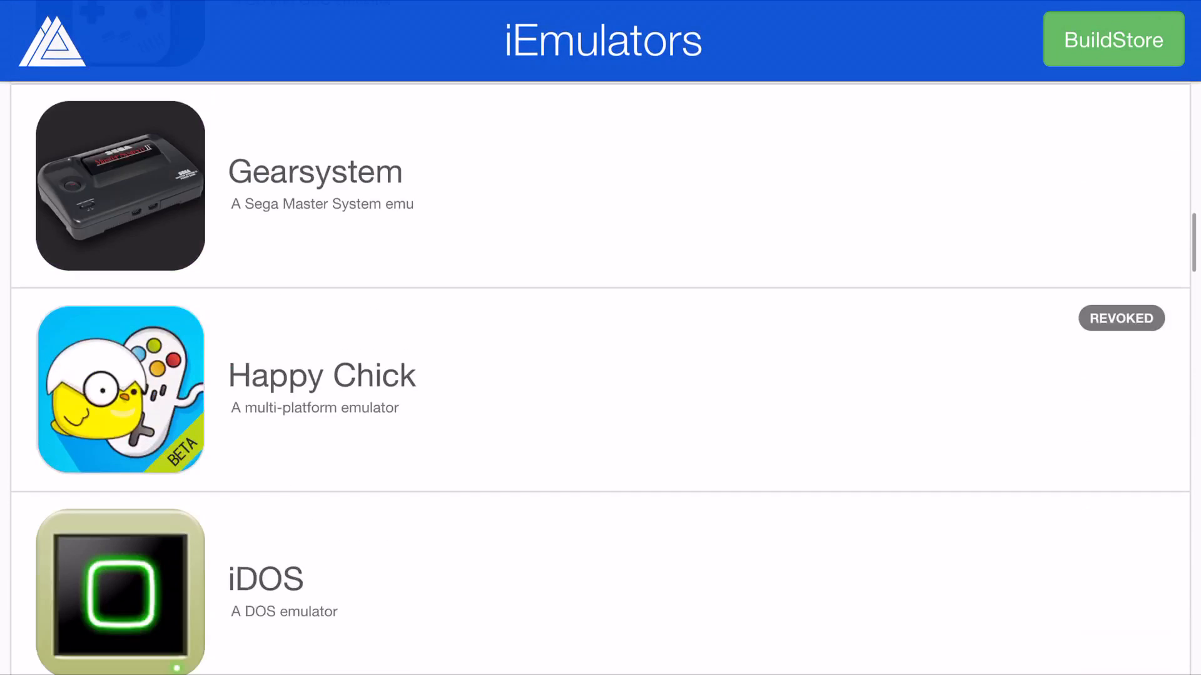
{"action": "scroll", "scroll_direction": "down", "scroll_amount": 3}
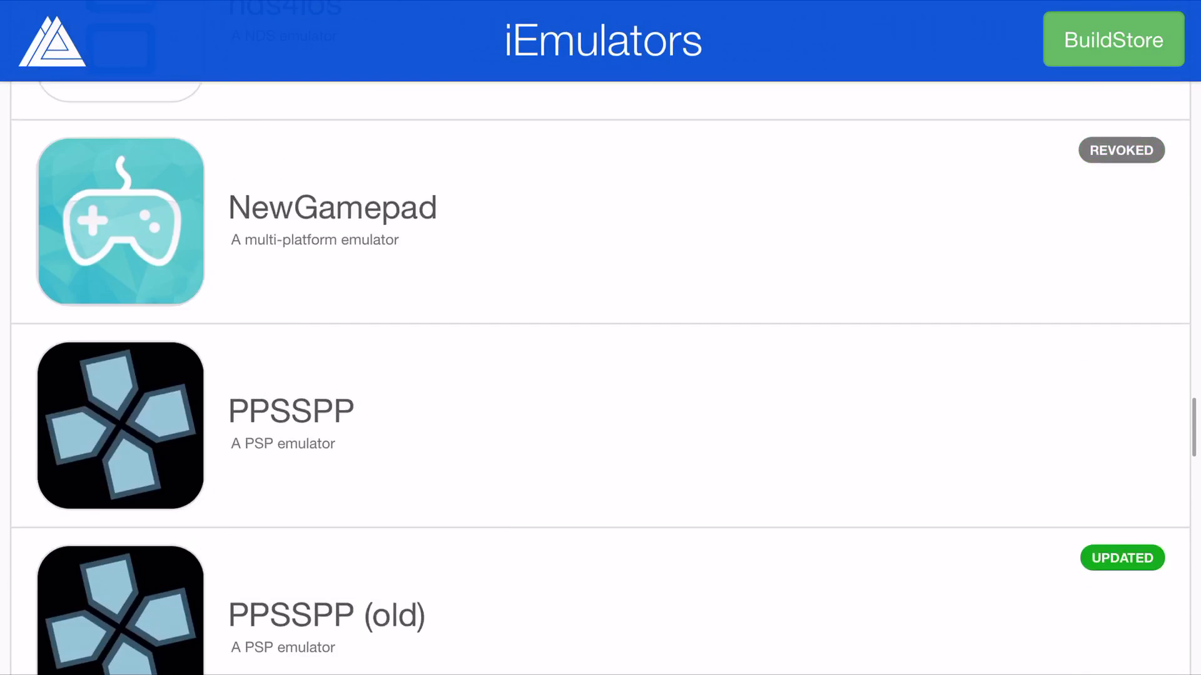
{"action": "scroll", "scroll_direction": "down", "scroll_amount": 3}
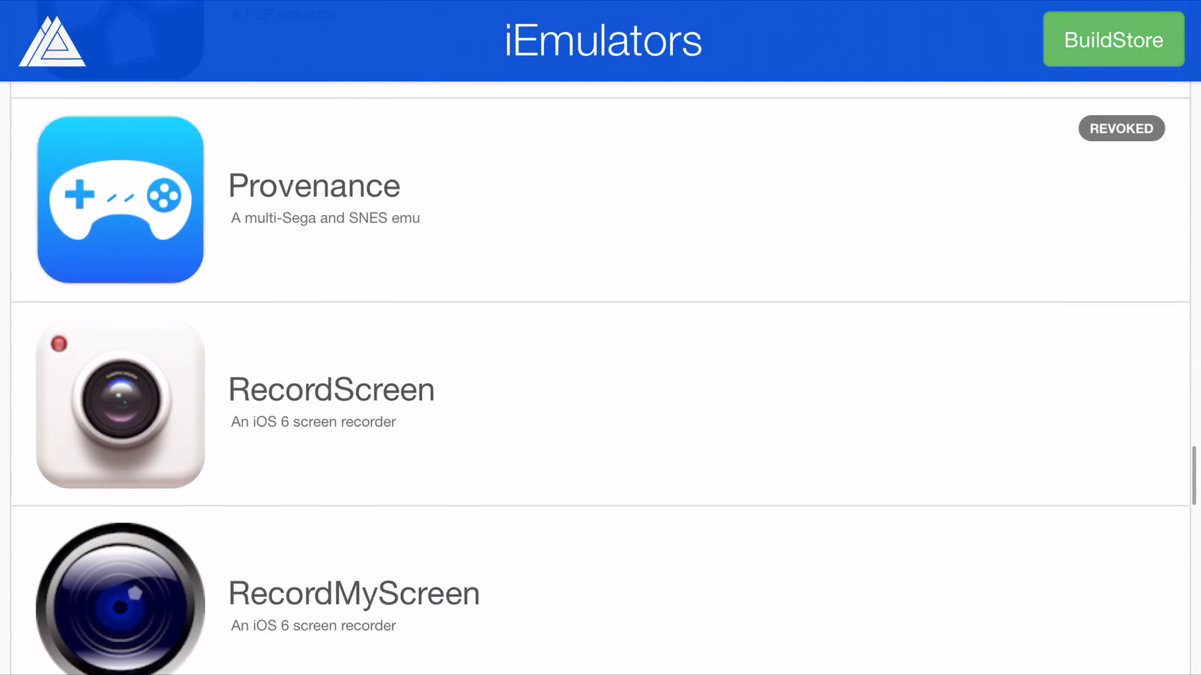
{"action": "scroll", "scroll_direction": "up", "scroll_amount": 3}
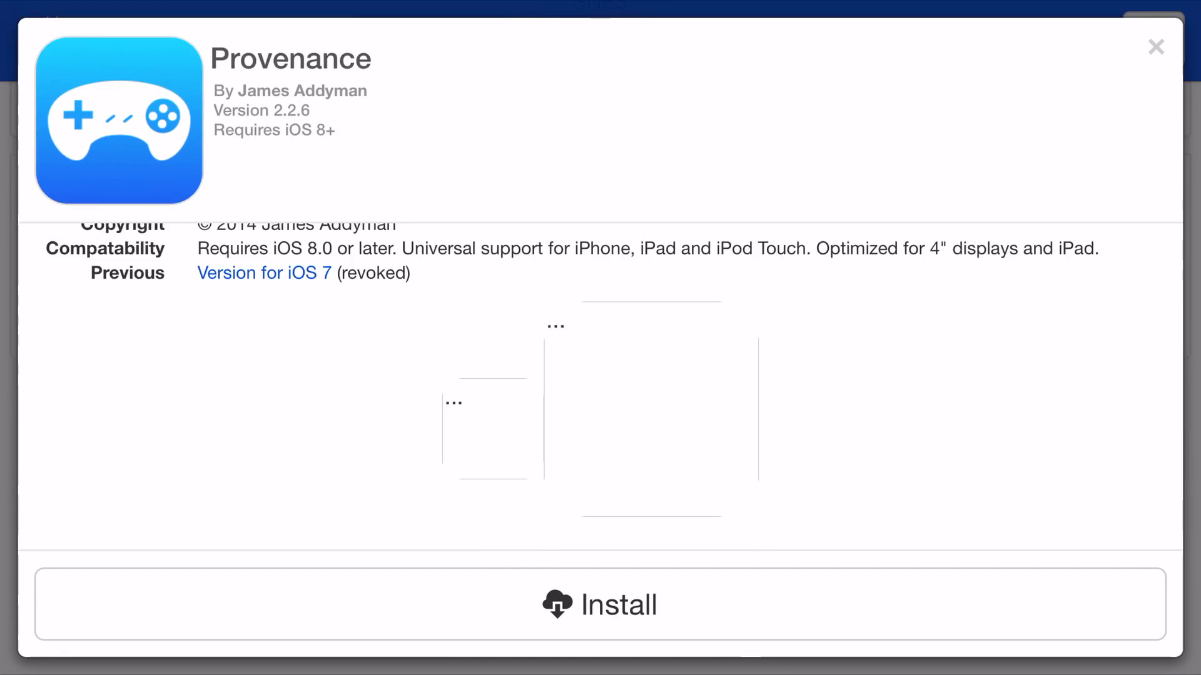
Install Provenance from its detail page, adding its icon to the home screen
{"action": "left_click", "coordinate": [600, 606]}
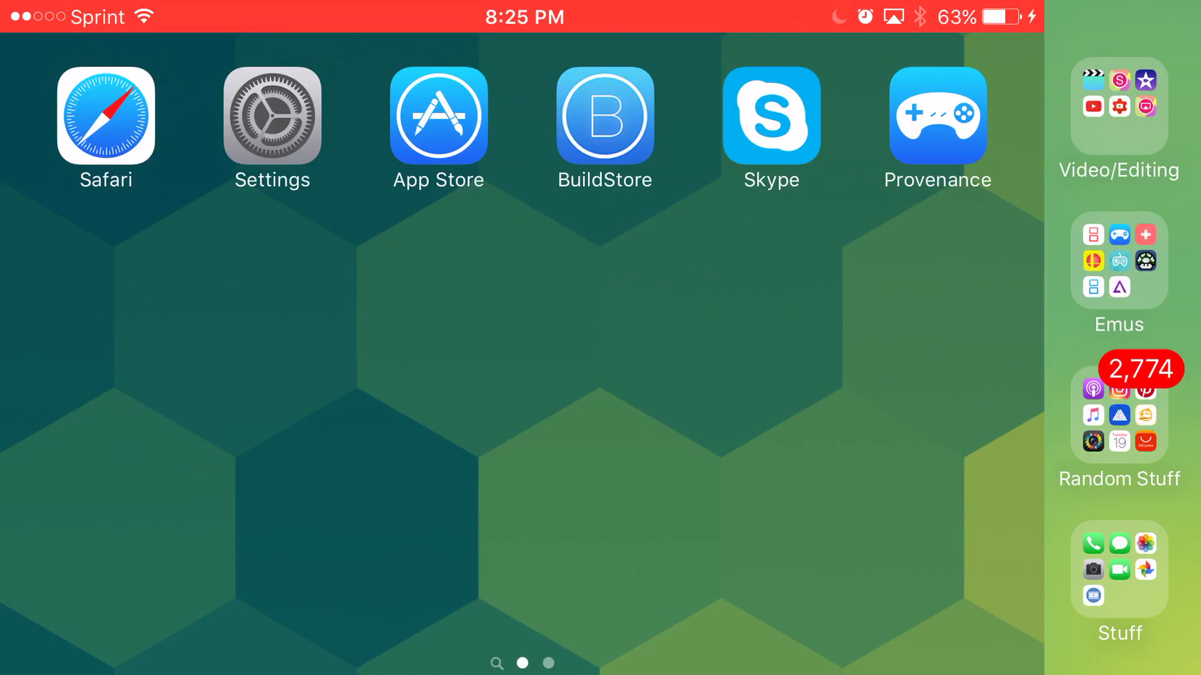
Confirm installing Provenance from dl.boxcloud.com, then go to Settings > General
{"action": "left_click", "coordinate": [938, 115]}
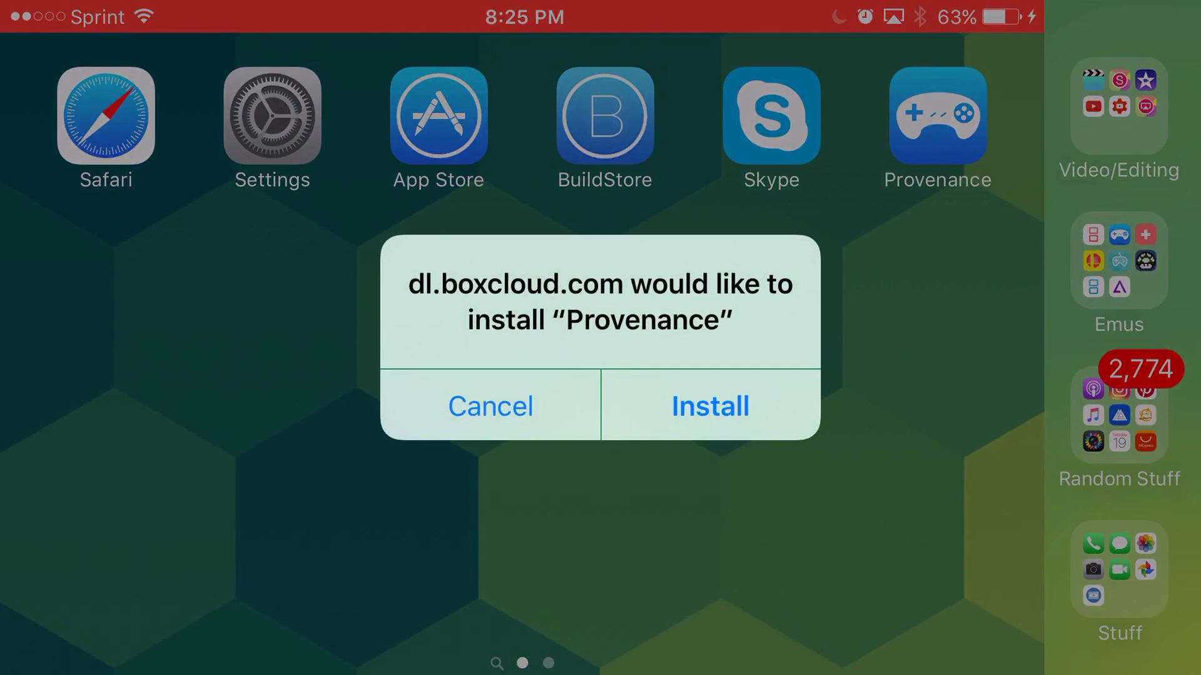
{"action": "left_click", "coordinate": [709, 405]}
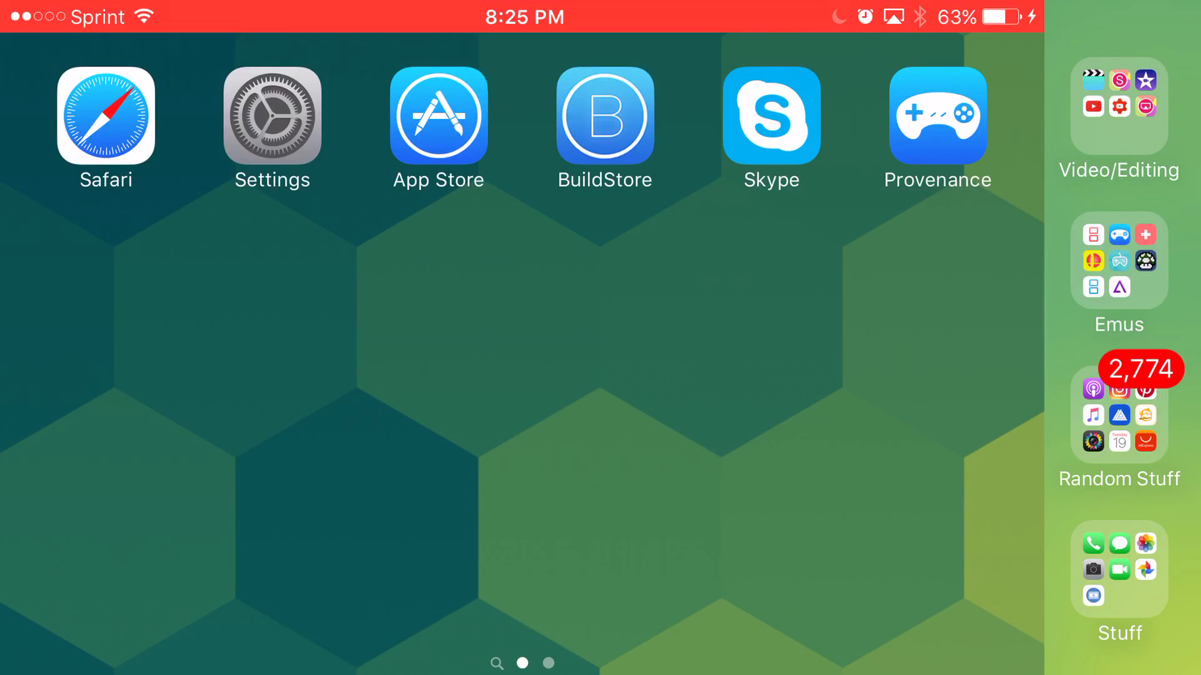
{"action": "left_click", "coordinate": [272, 117]}
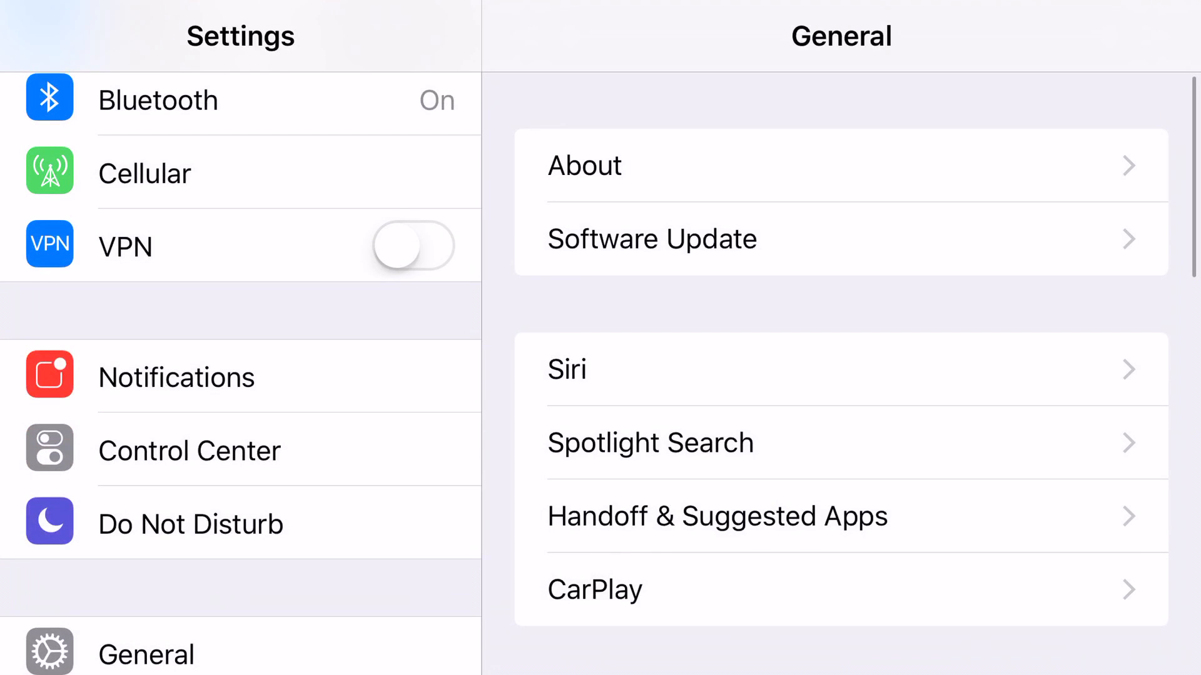
{"action": "scroll", "scroll_direction": "down", "scroll_amount": 3}
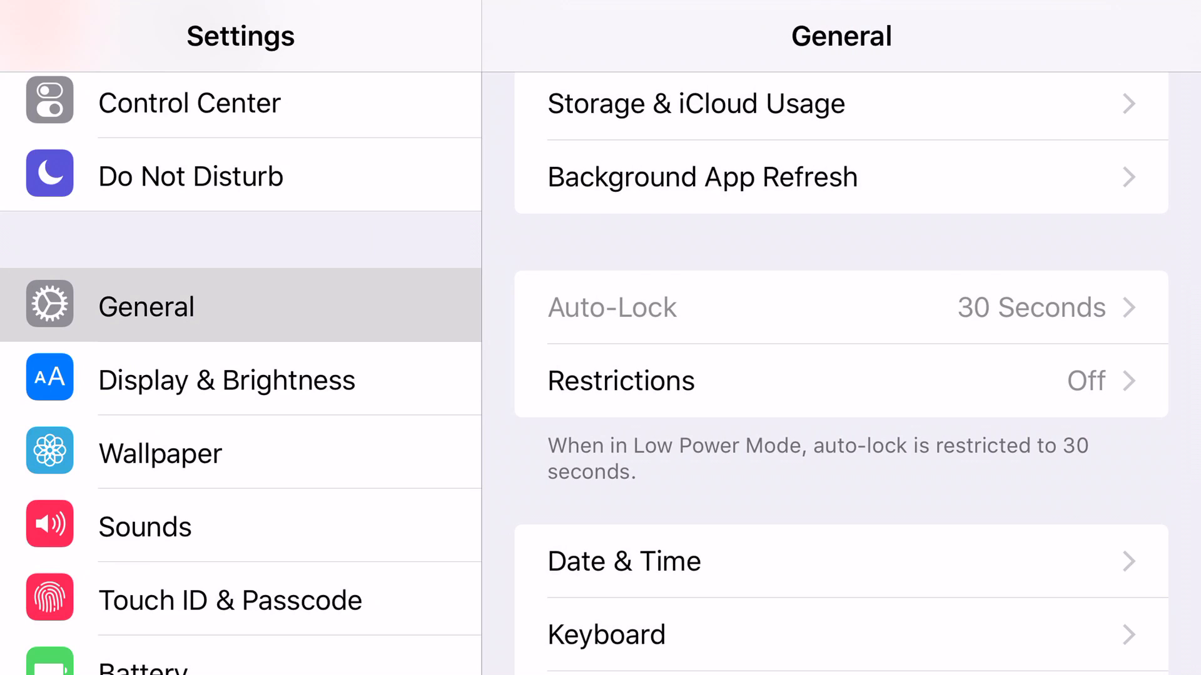
Reach Profiles & Device Management and view the Beijing HL95 Info-Industry enterprise profile with Provenance Verified
{"action": "scroll", "scroll_direction": "down", "scroll_amount": 3}
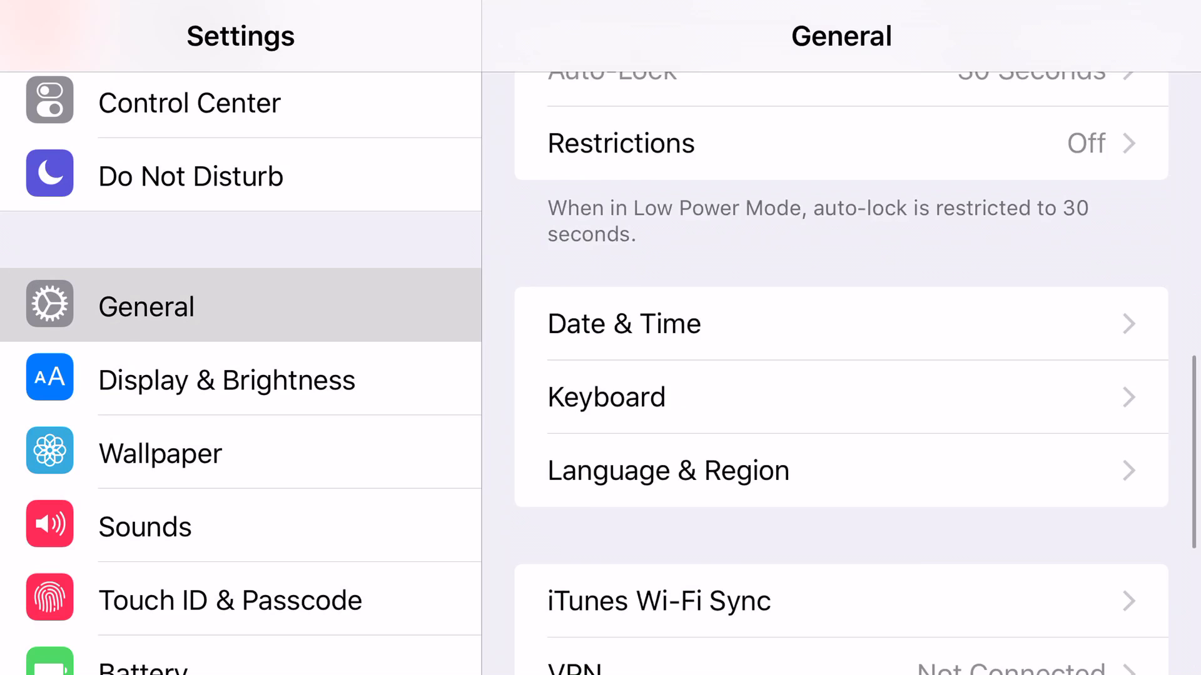
{"action": "scroll", "scroll_direction": "down", "scroll_amount": 3}
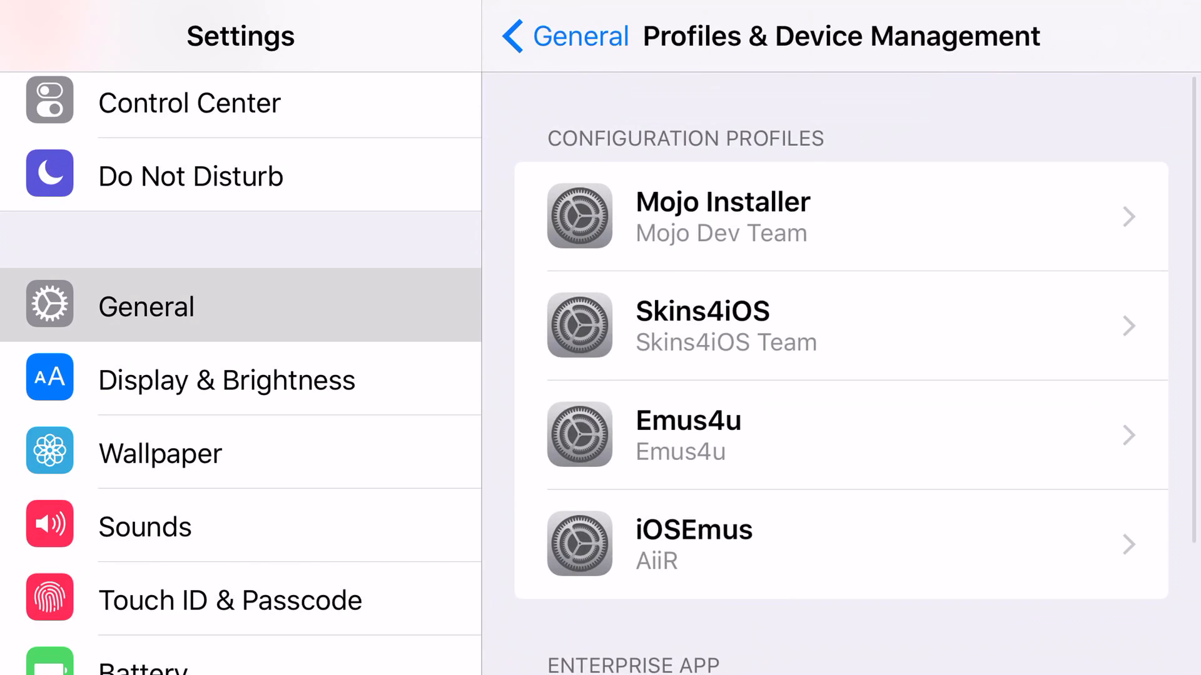
{"action": "scroll", "scroll_direction": "down", "scroll_amount": 3}
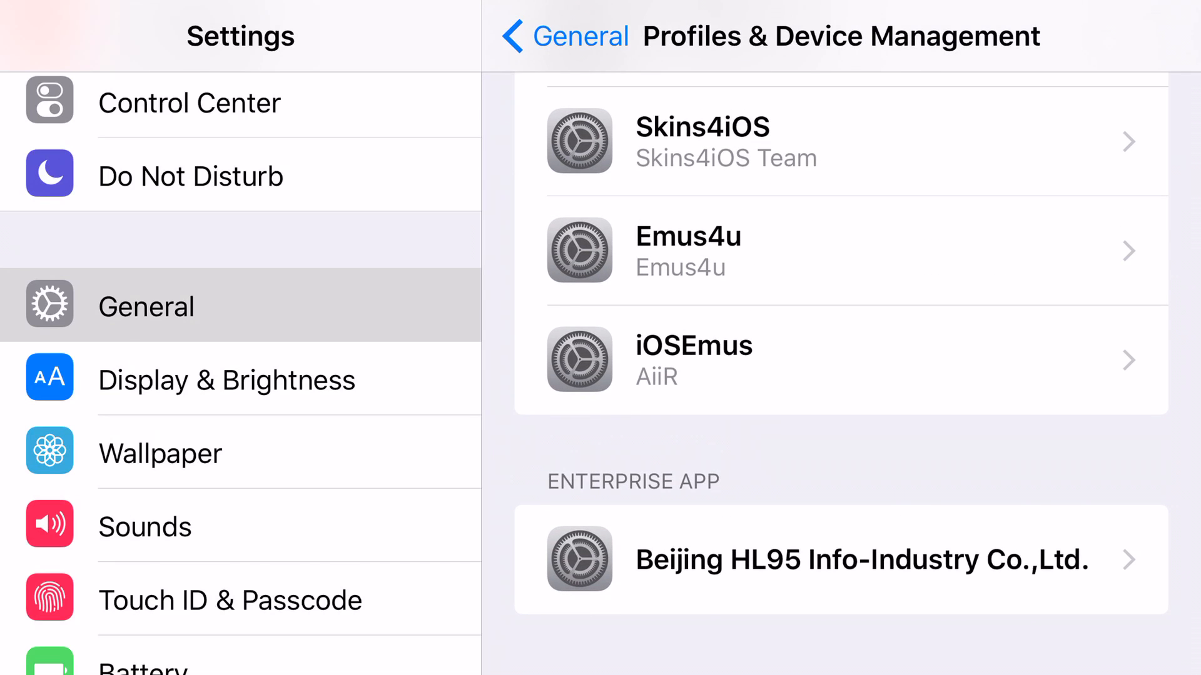
{"action": "left_click", "coordinate": [840, 562]}
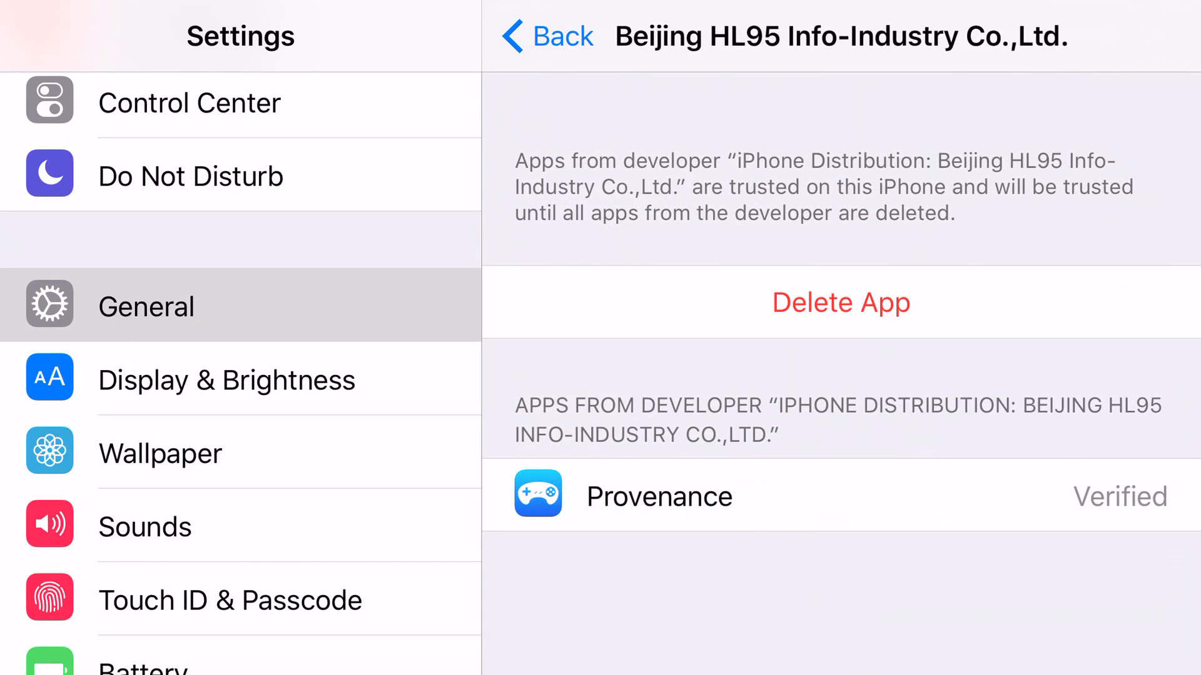